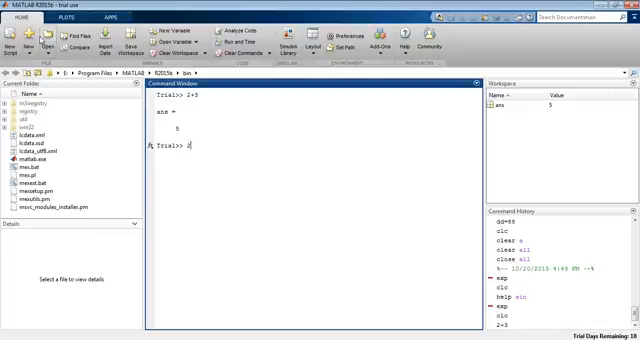
text(2-3)
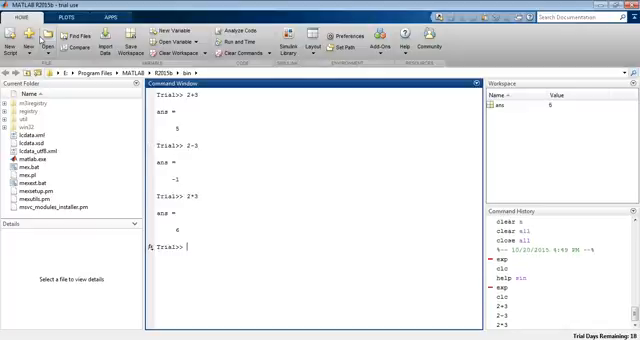
text(3/)
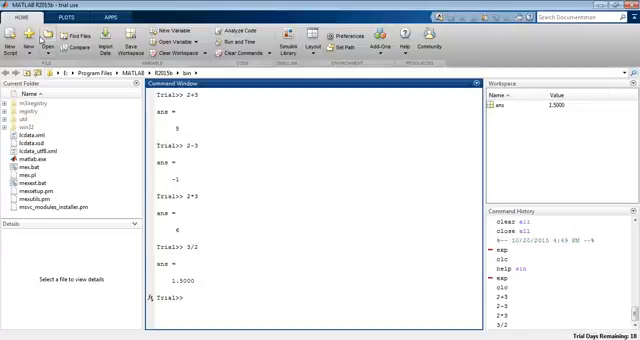
text(2)
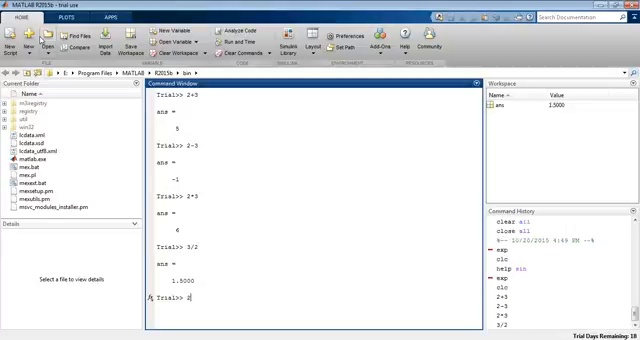
text(^3)
text(2+3;)
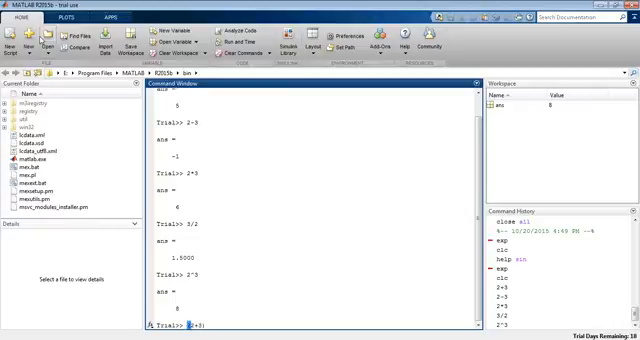
text((2+3) *)
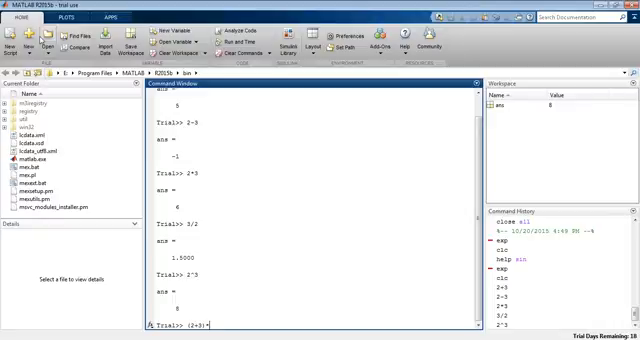
text(6)
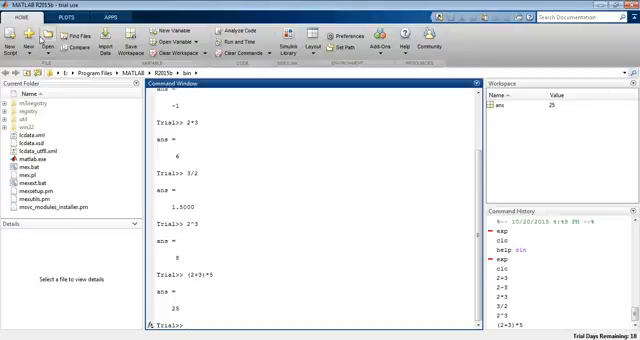
text(2)
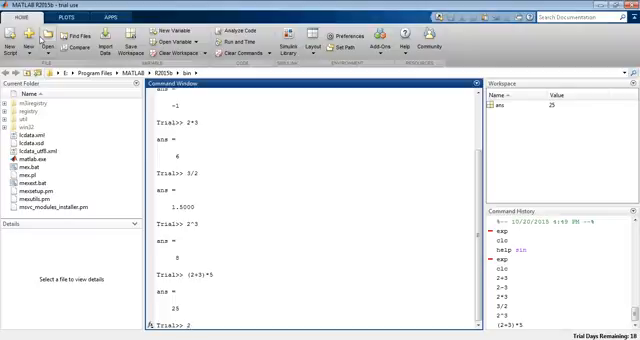
text(2+3*)
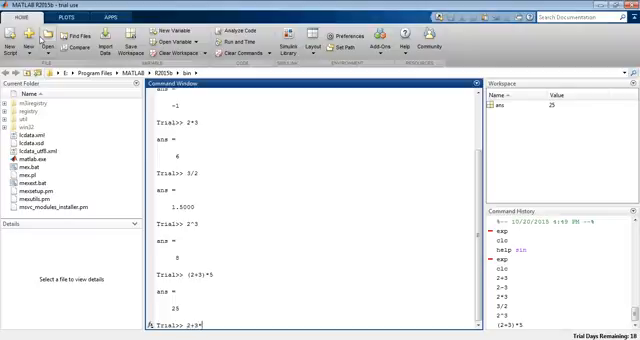